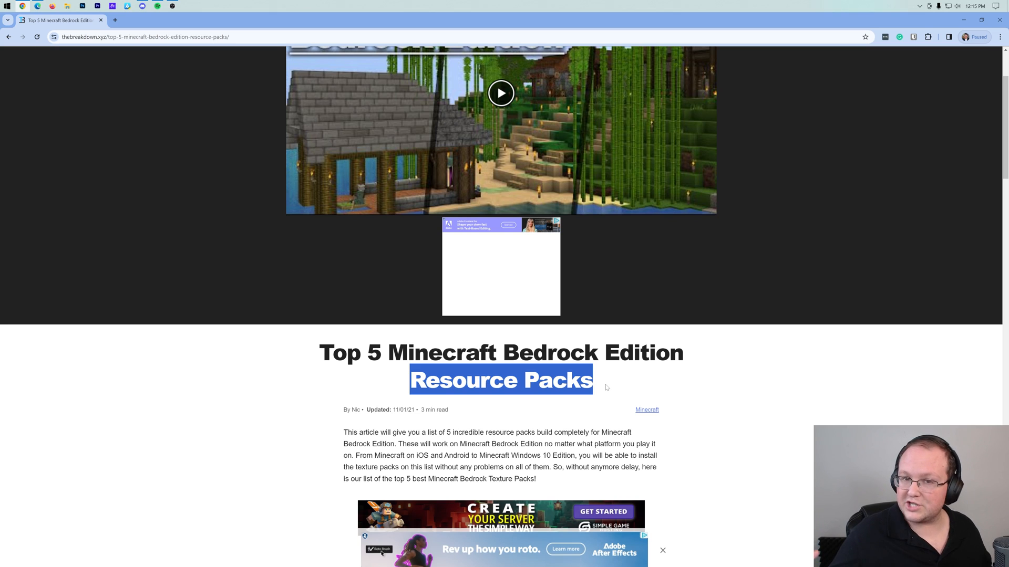
Scroll the Top 5 Bedrock Resource Packs article past Depixel down to the Dokucraft entry
scroll("down", 3)
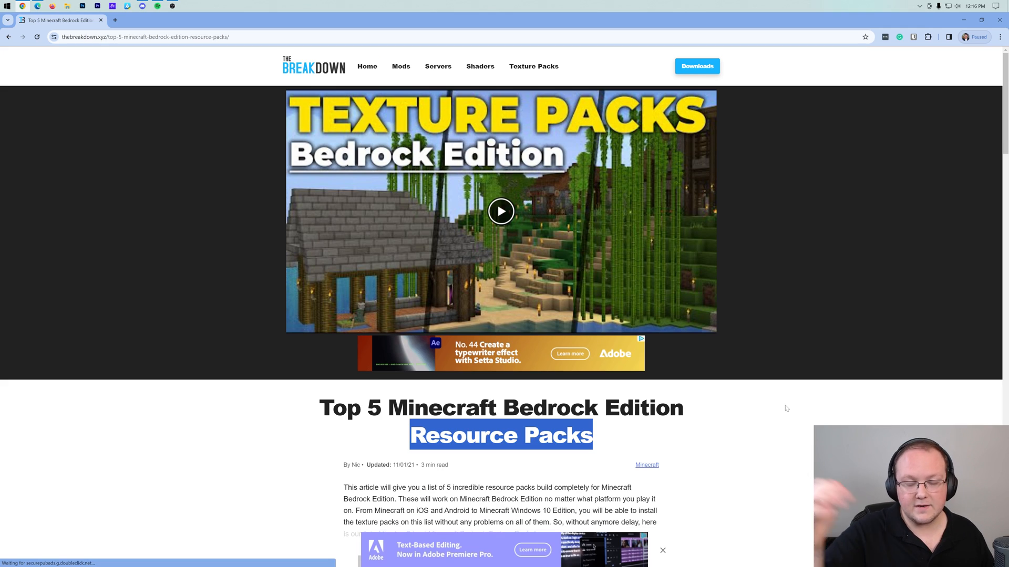
scroll("down", 3)
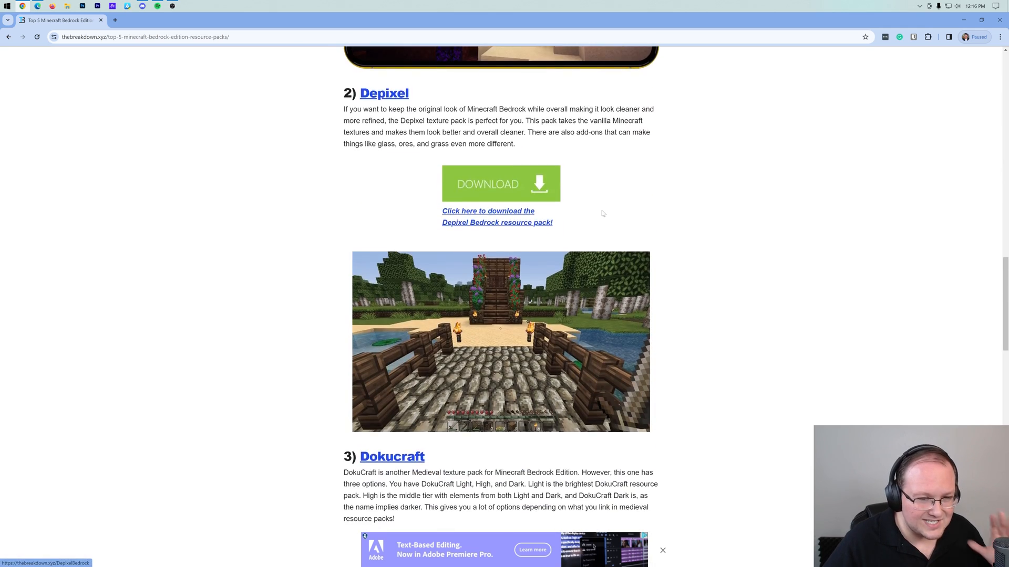
scroll("down", 3)
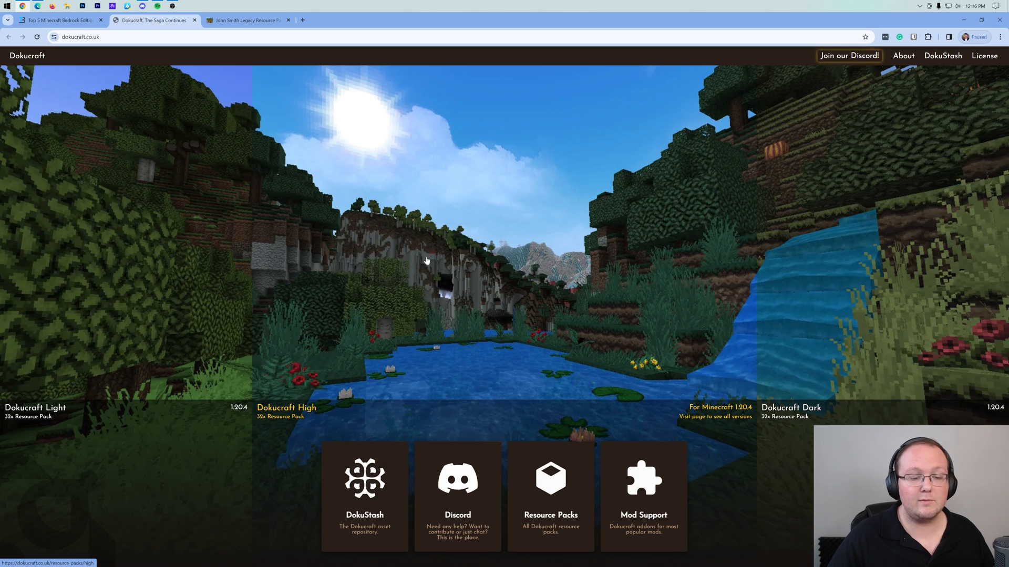
mouse_move(472, 262)
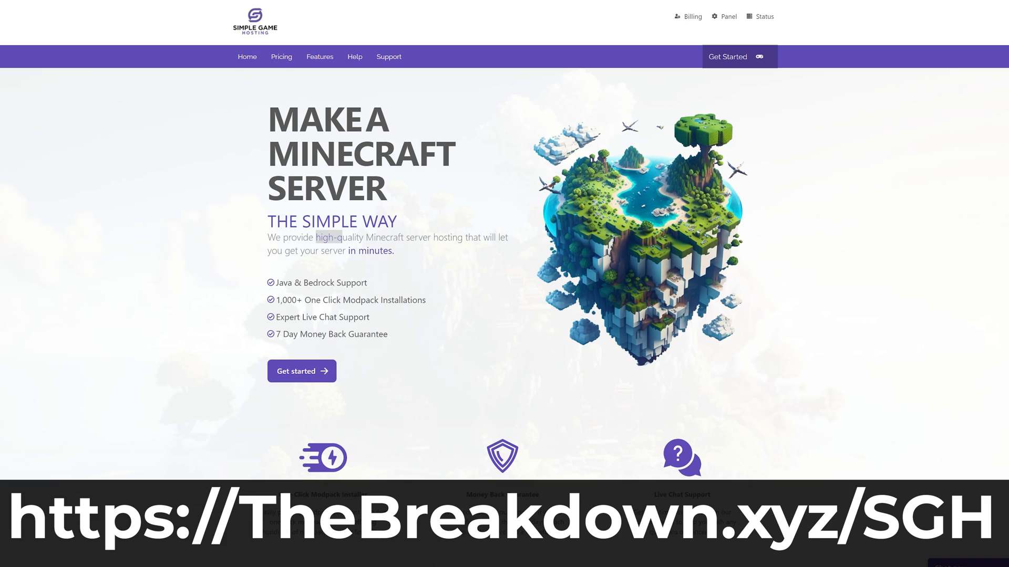
Browse the Simple Game Hosting homepage and run Test Ping on the Global Locations
left_click_drag(331, 237, 448, 238)
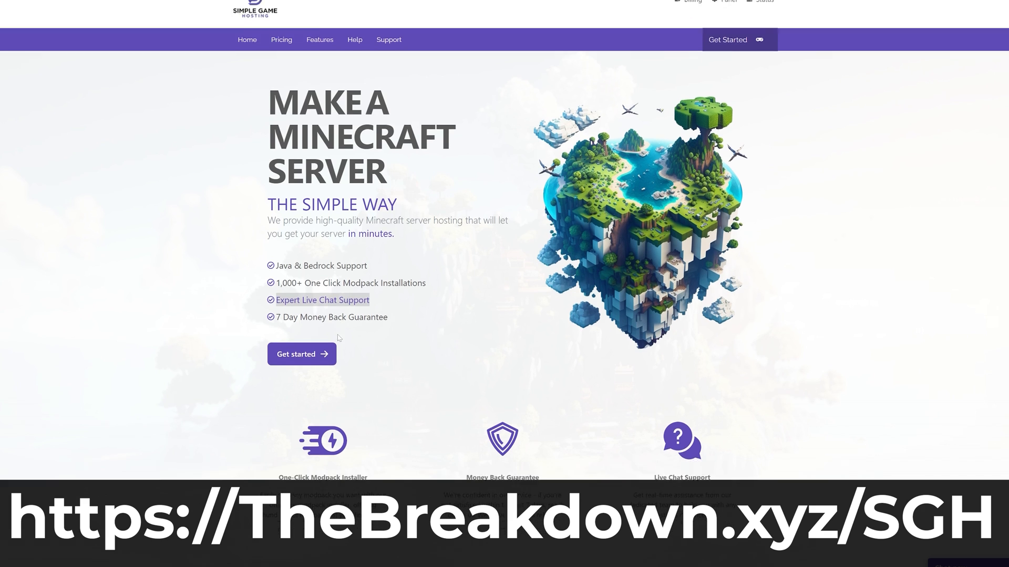
scroll("down", 3)
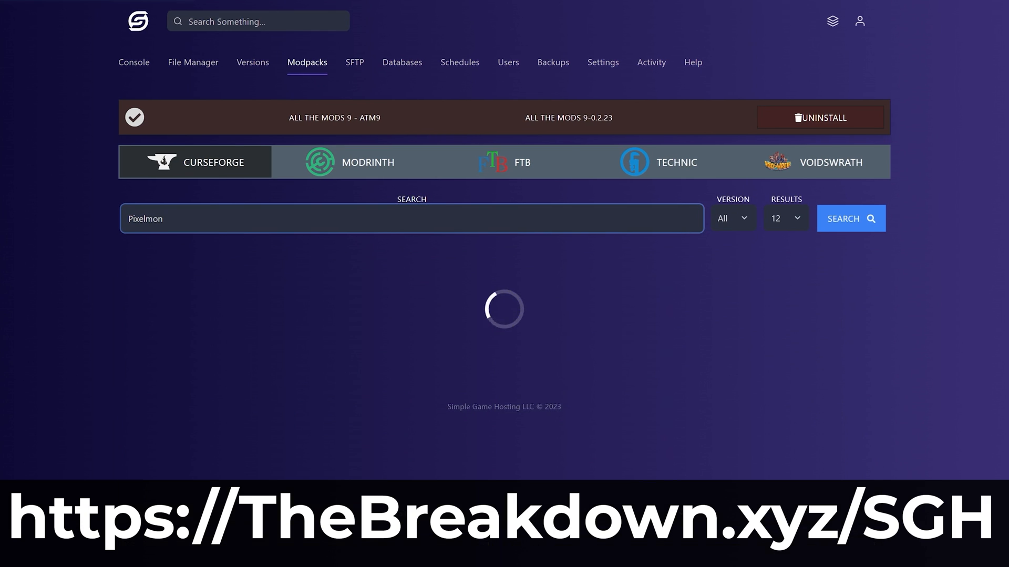
left_click(850, 219)
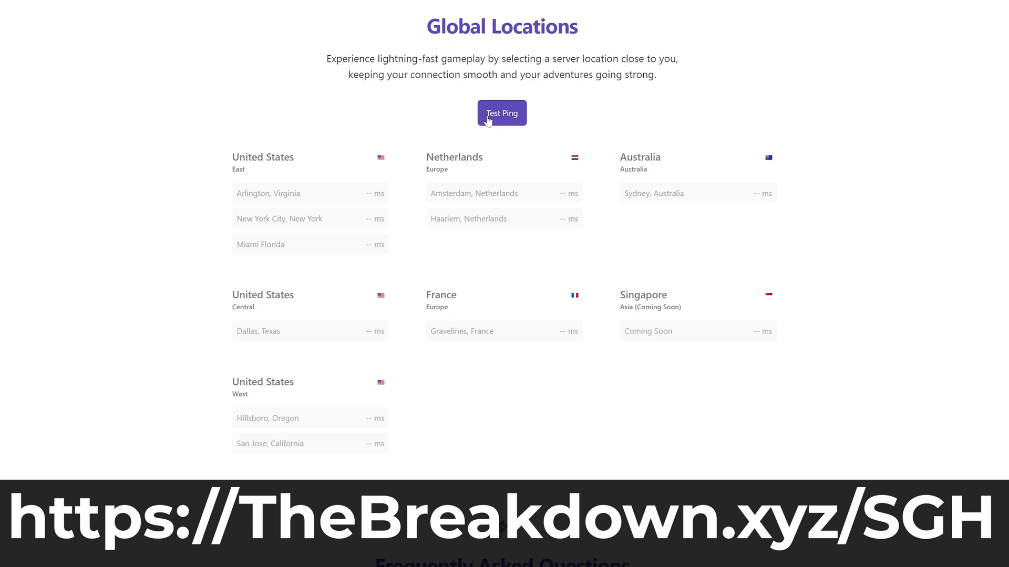
left_click(503, 113)
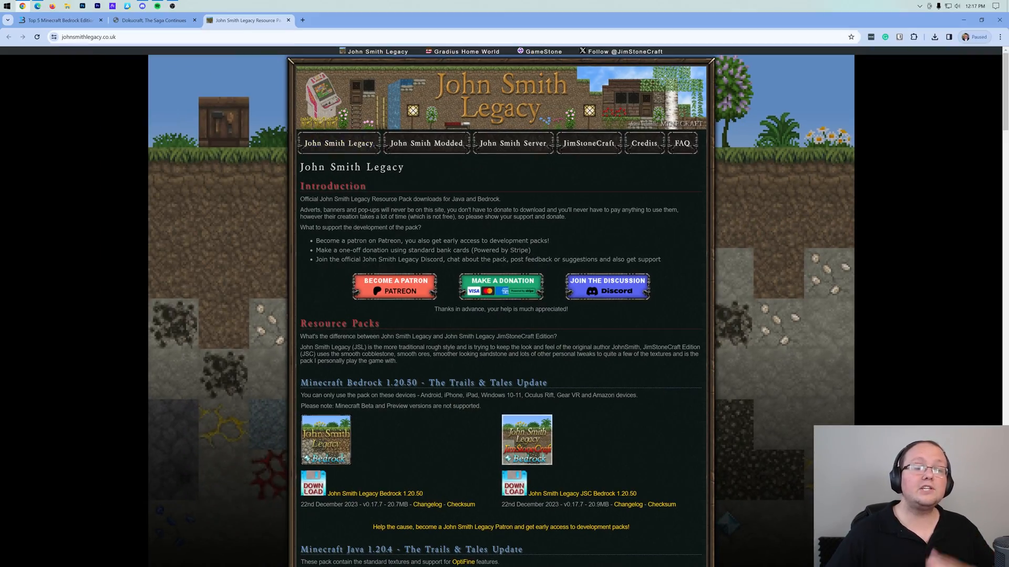
Reach the Minecraft Bedrock 1.20.50 downloads and view the browser's downloaded files
scroll("down", 3)
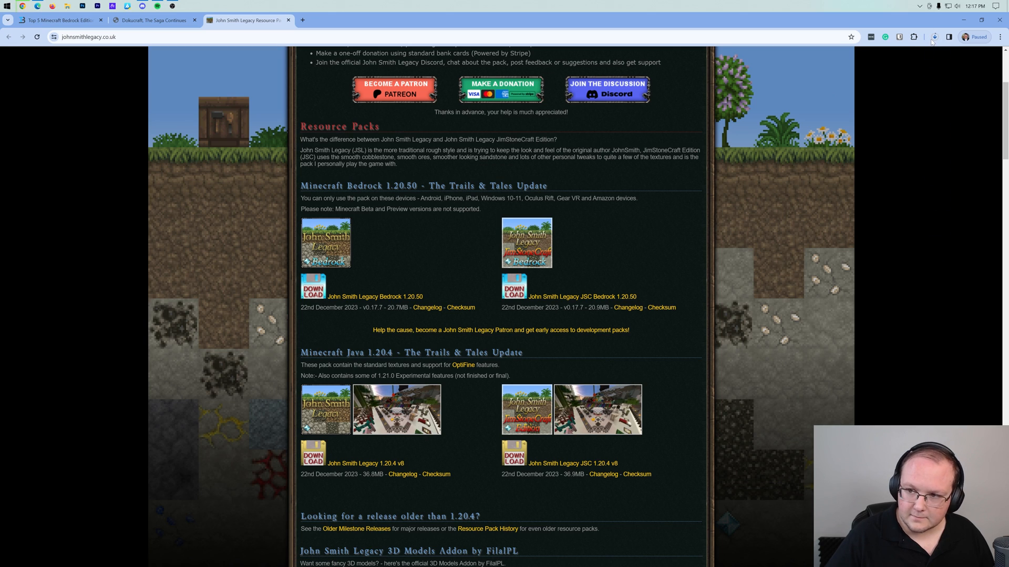
left_click(934, 36)
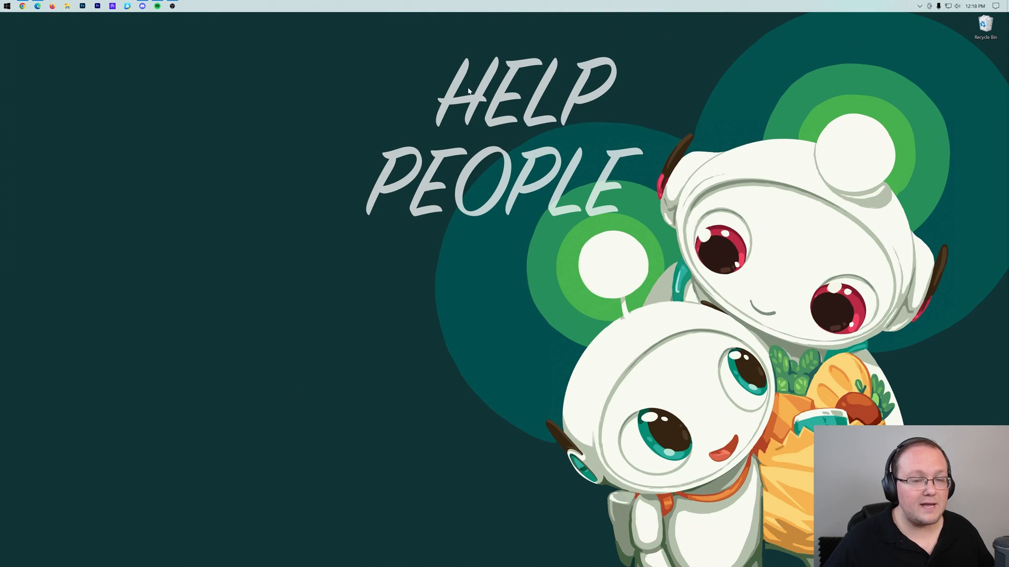
mouse_move(253, 62)
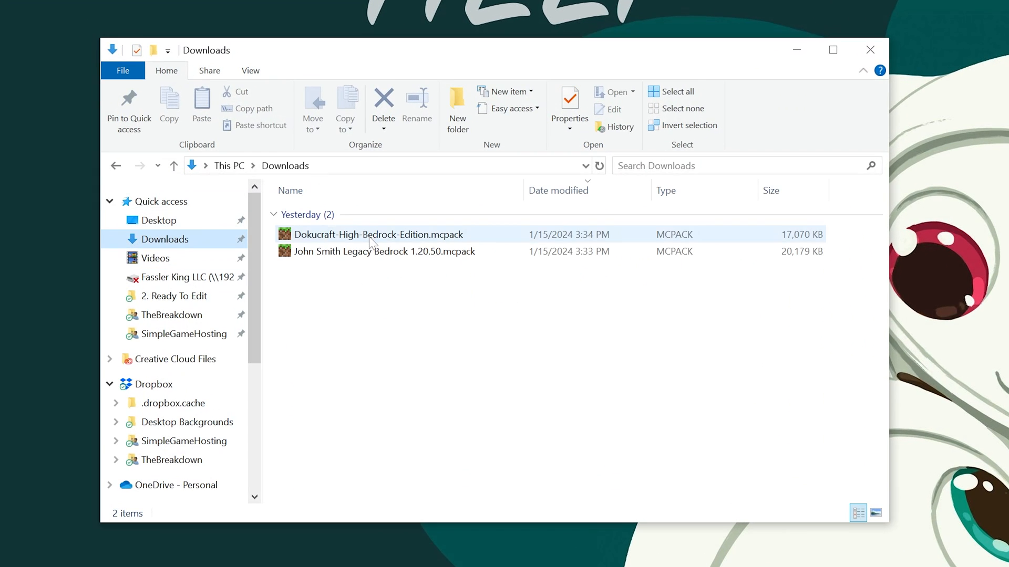
Import Dokucraft-High-Bedrock-Edition.mcpack and John Smith Legacy Bedrock 1.20.50.mcpack from Downloads into Minecraft
left_click(385, 251)
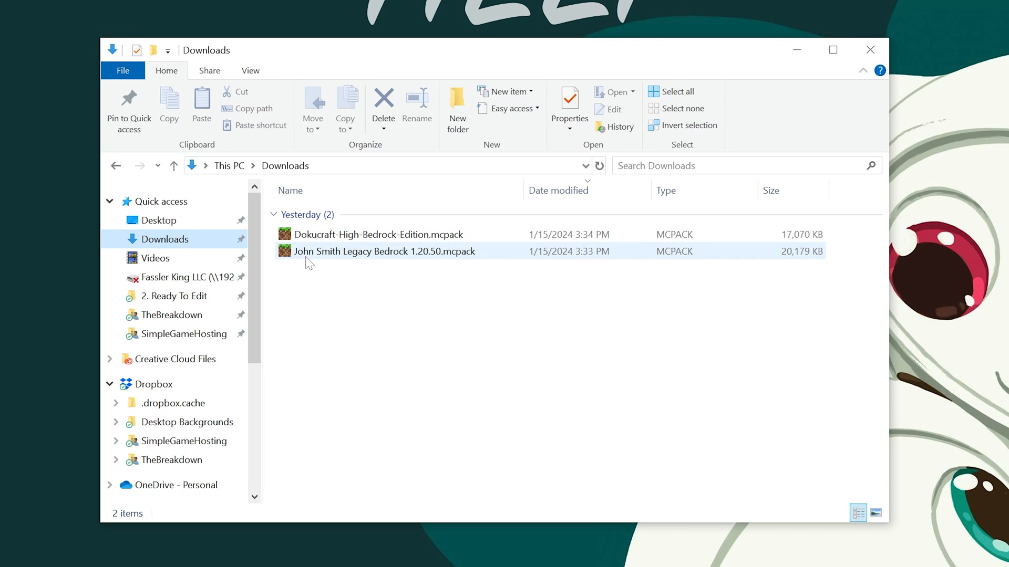
left_click(377, 234)
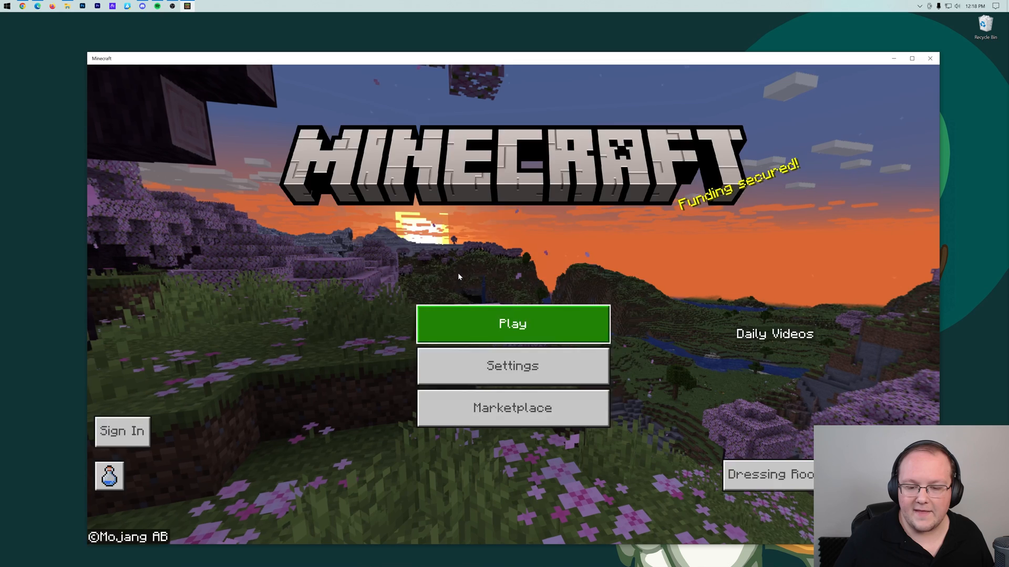
In Settings > Global Resources, expand My Packs and select the Dokucraft High pack
left_click(512, 323)
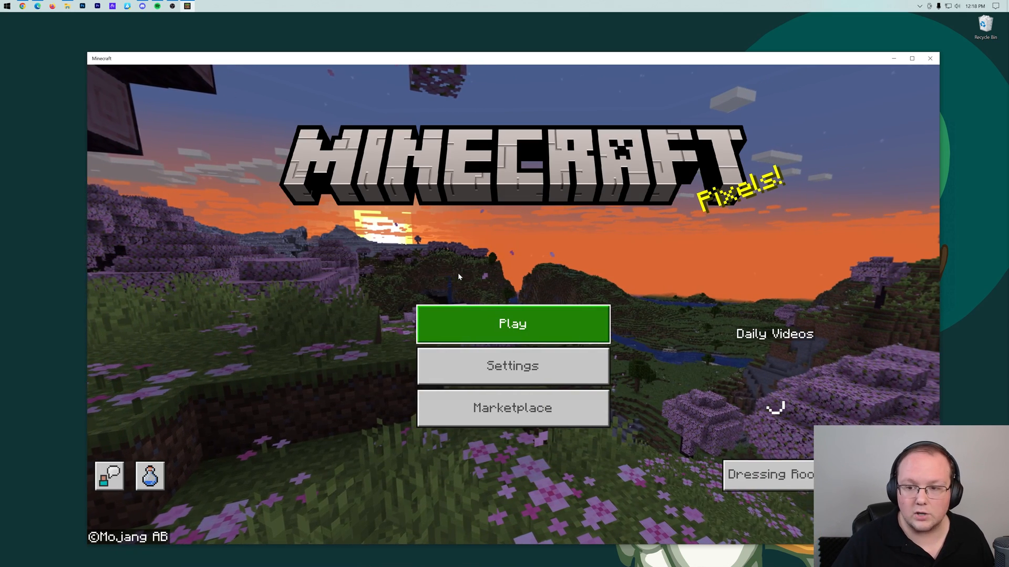
mouse_move(415, 240)
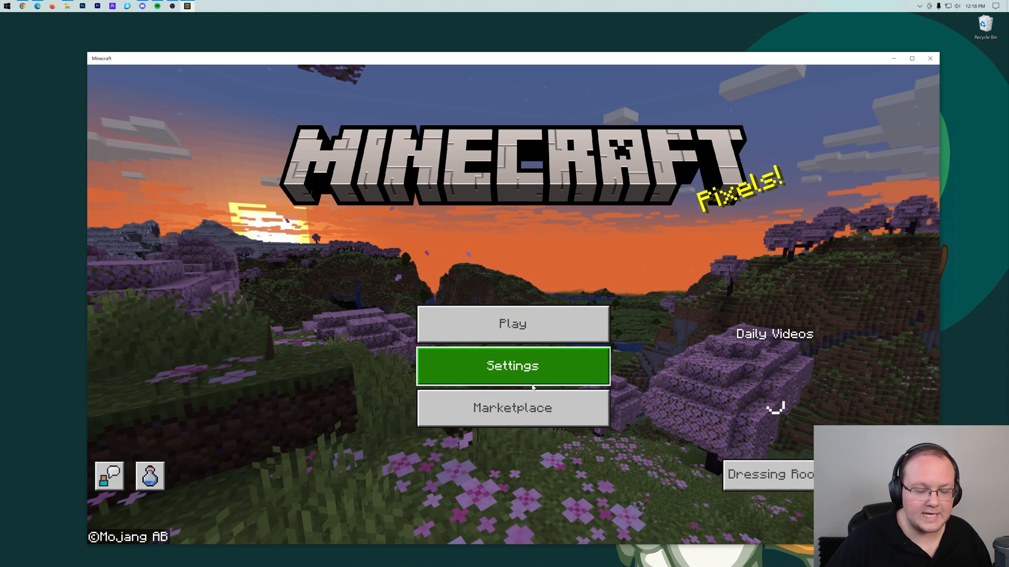
left_click(513, 366)
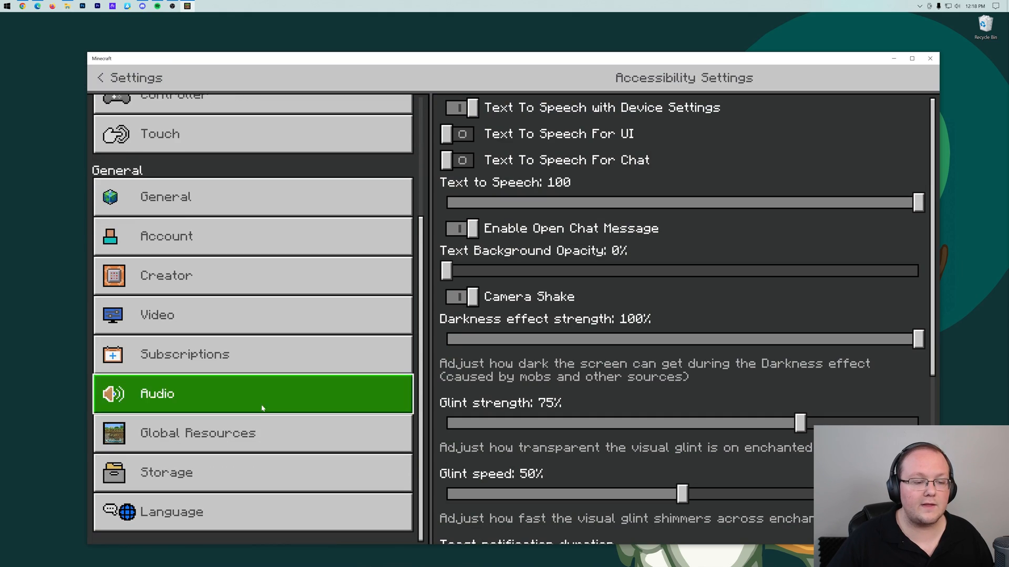
left_click(198, 433)
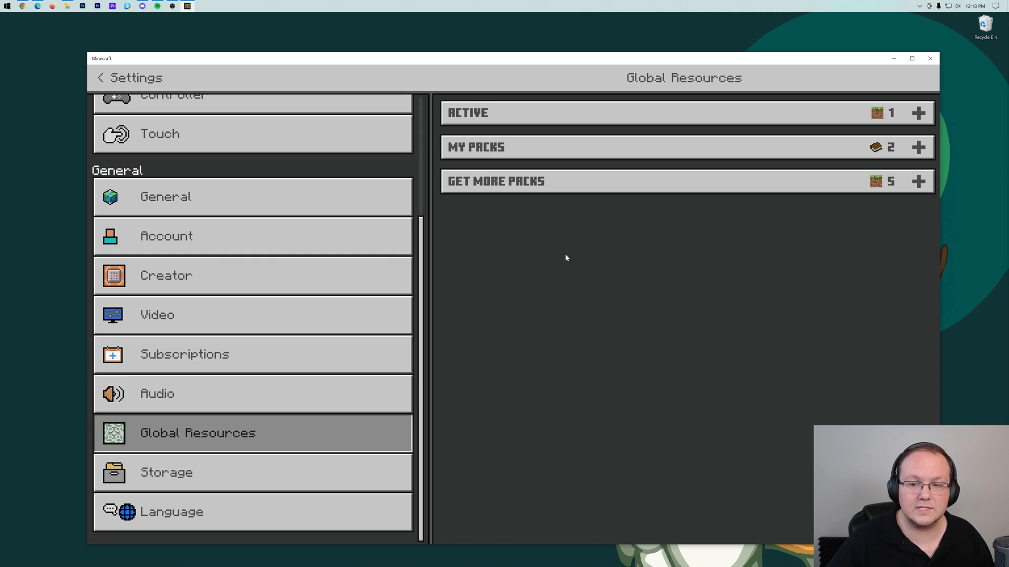
left_click(475, 147)
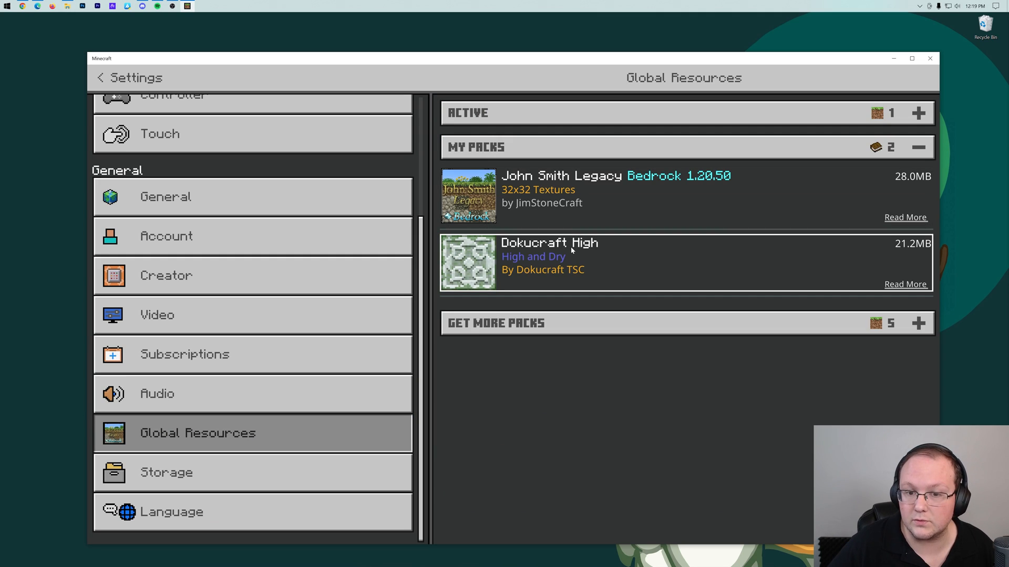
left_click(101, 77)
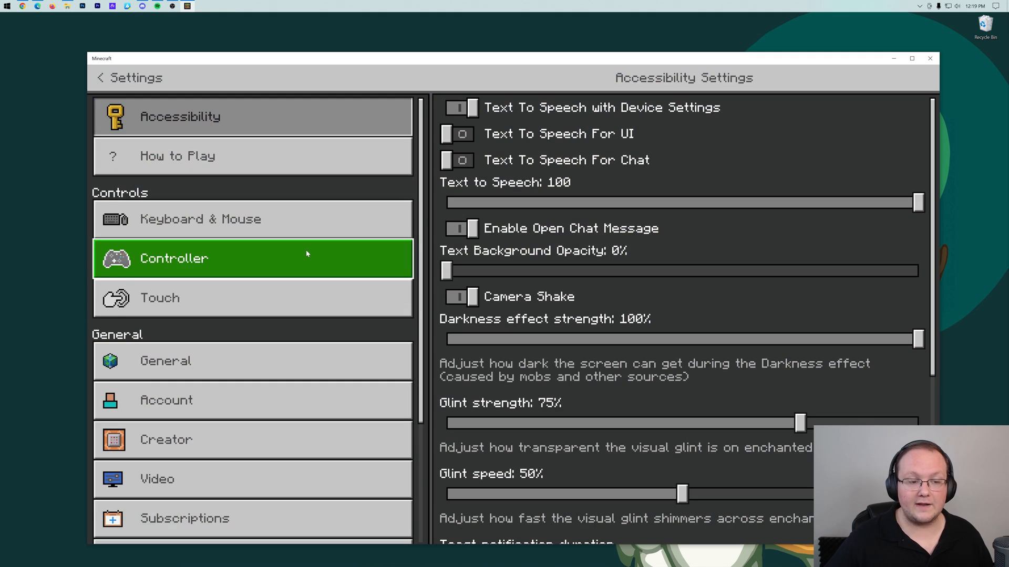
Return to Global Resources and expand the Active packs list with the packs applied
left_click(198, 433)
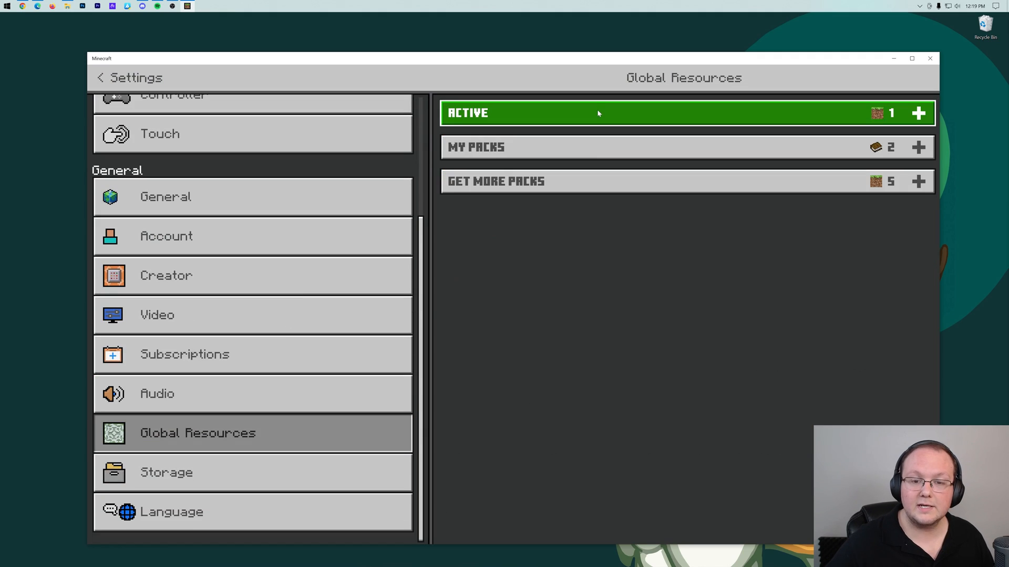
left_click(476, 147)
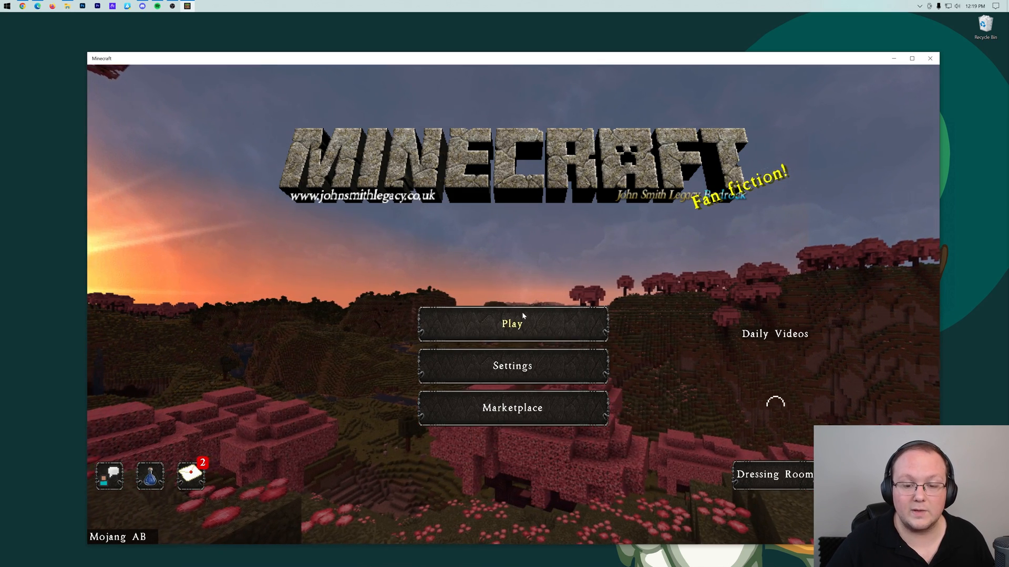
Check the worlds list, then return to Settings > Global Resources to deactivate the packs
left_click(512, 324)
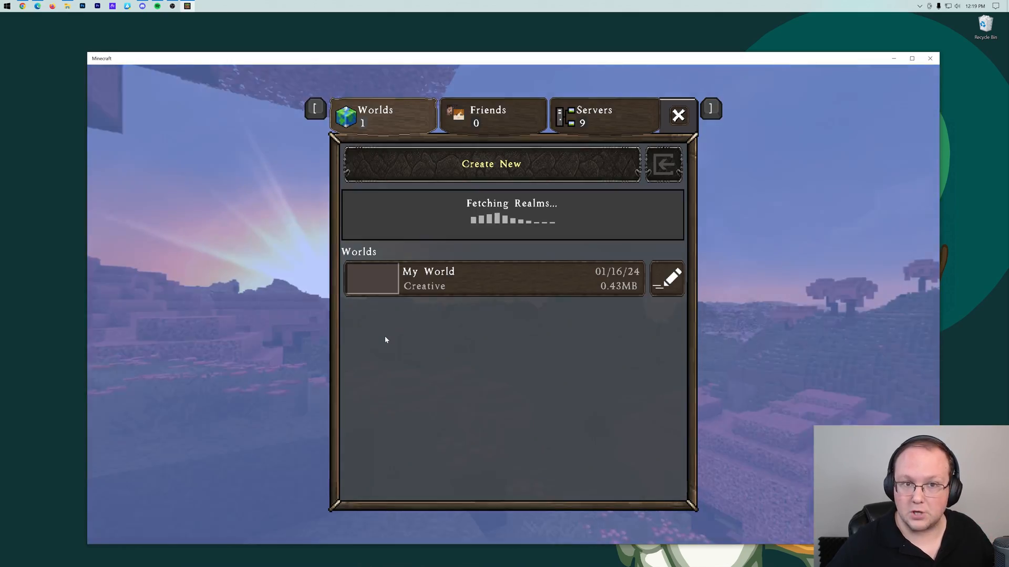
left_click(678, 116)
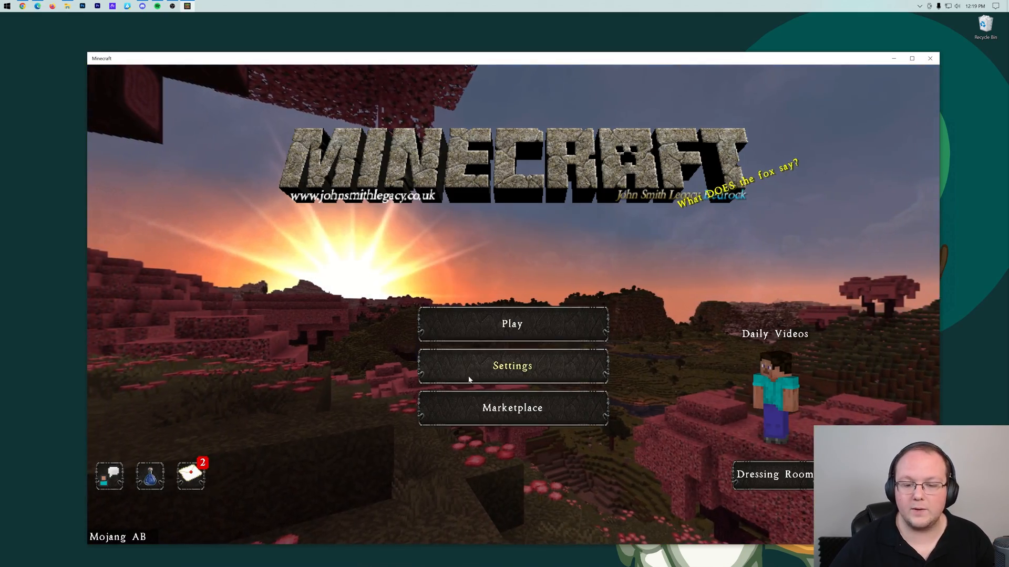
left_click(512, 366)
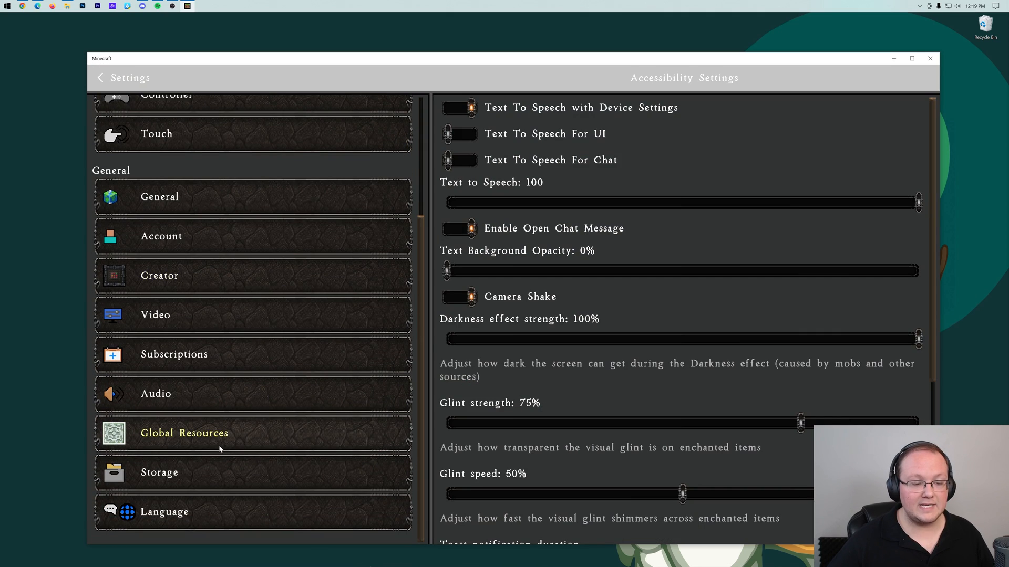
left_click(185, 433)
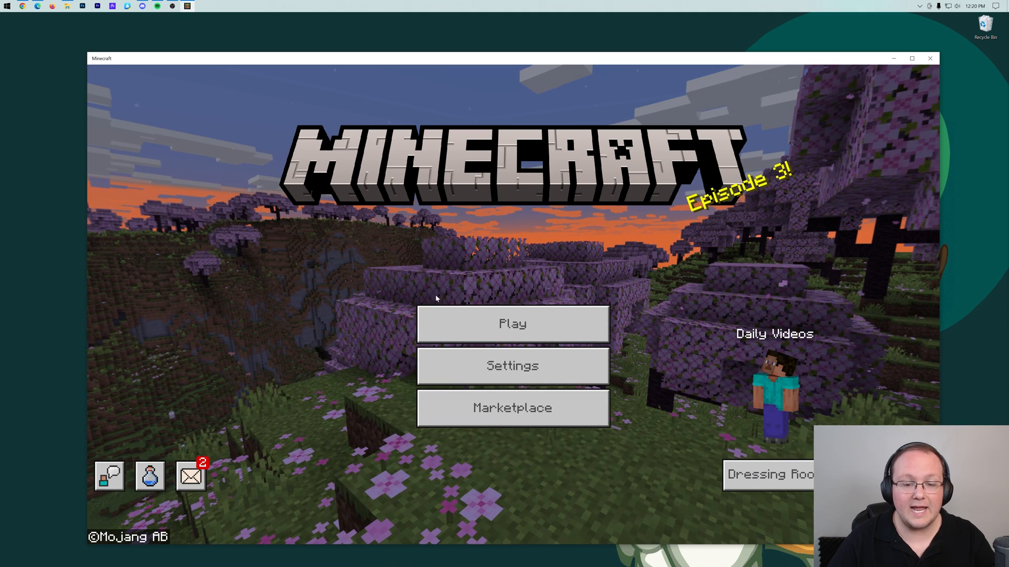
Edit My World, go to its Resource Packs and activate Dokucraft High for the world
left_click(511, 324)
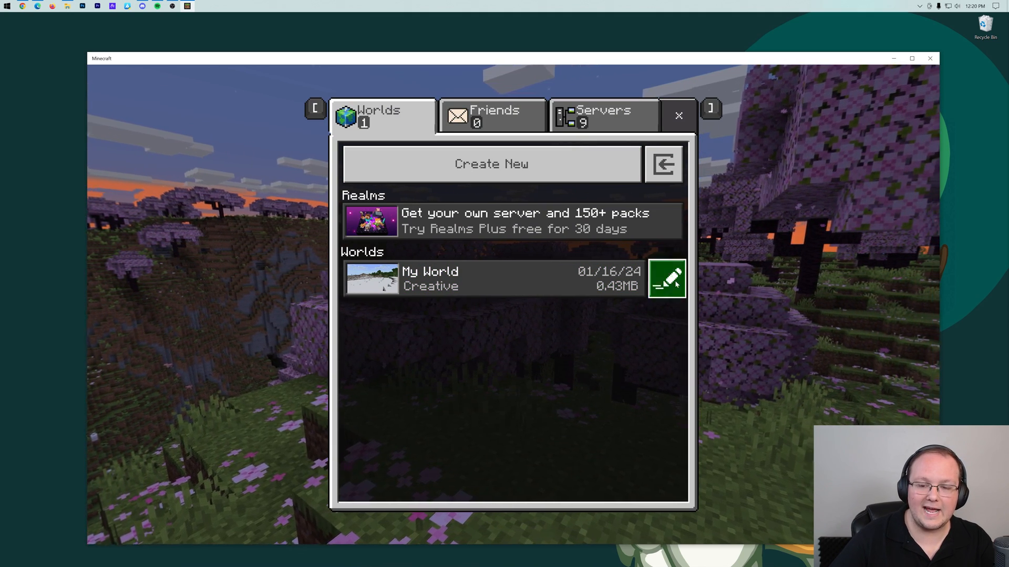
left_click(666, 279)
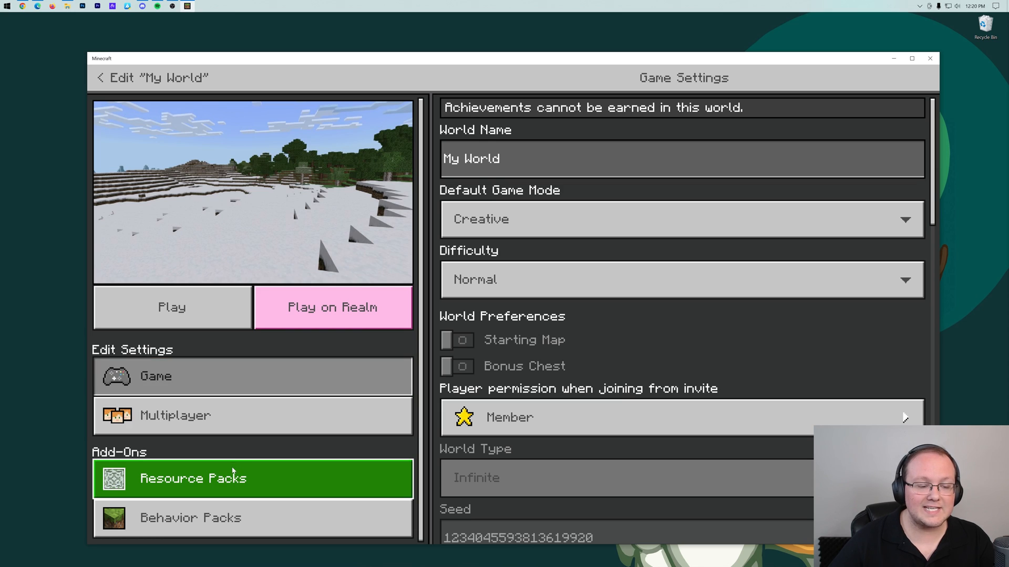
left_click(193, 478)
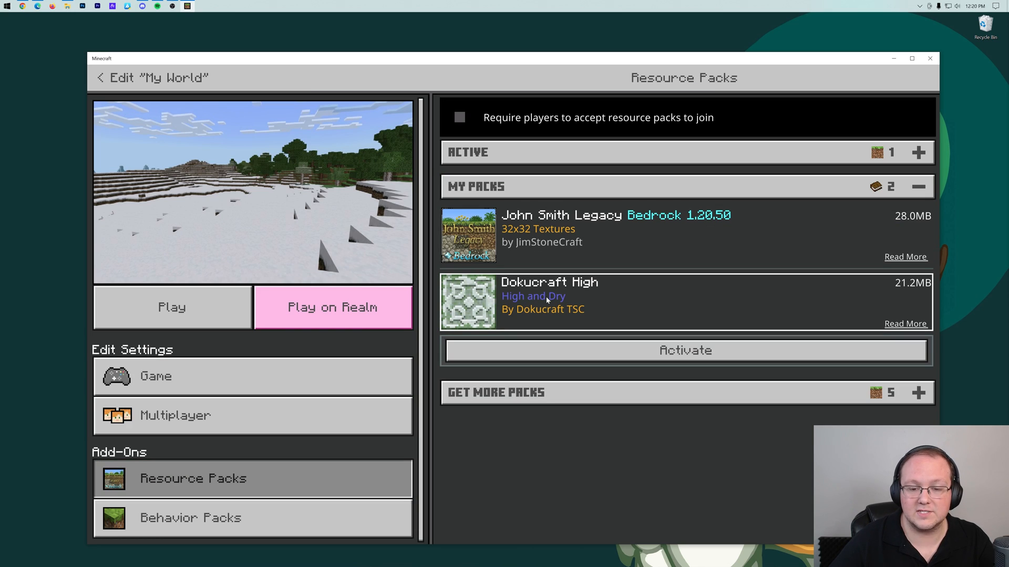
left_click(685, 350)
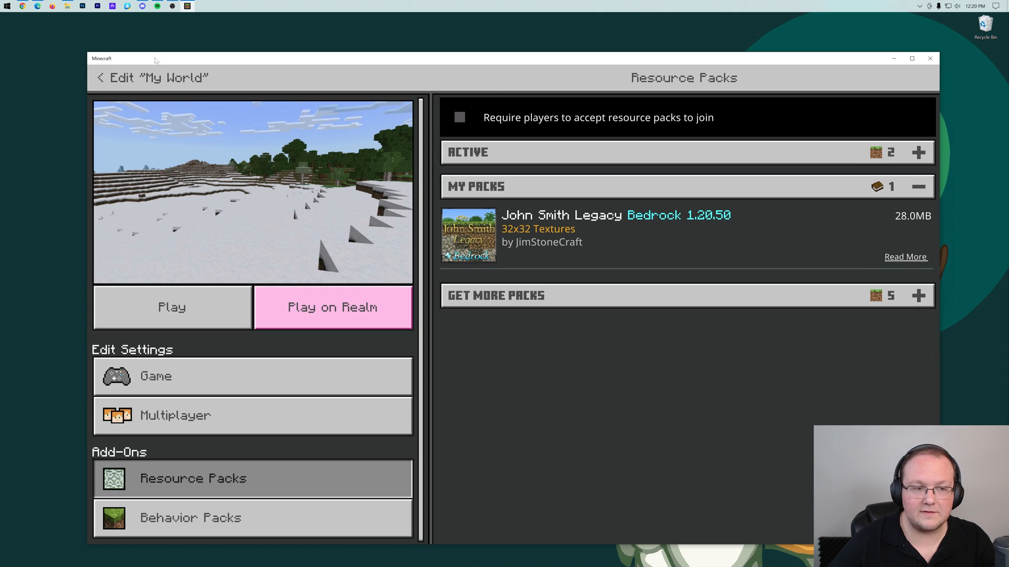